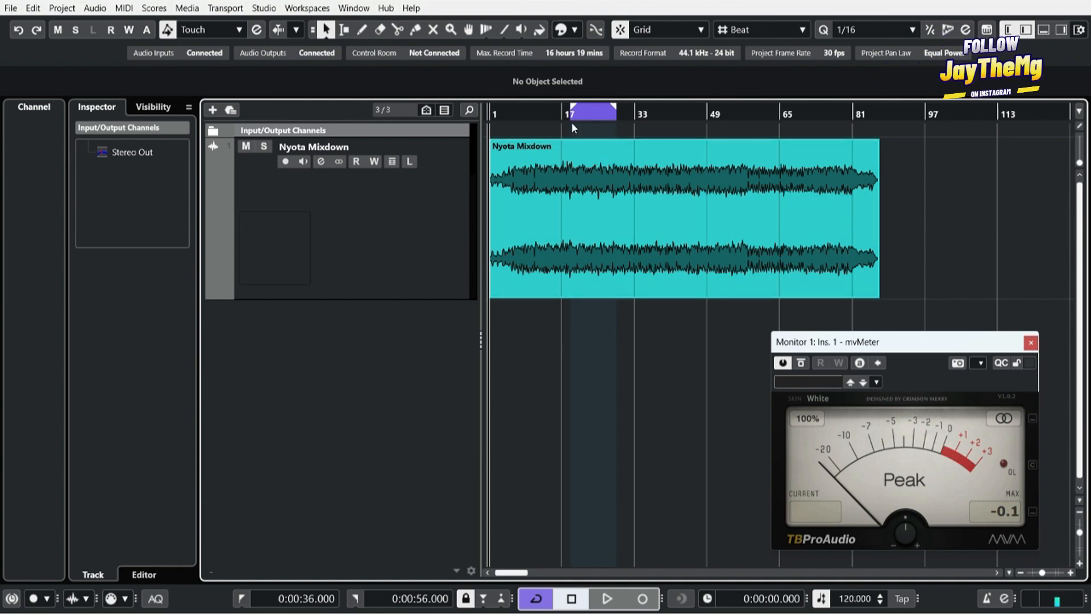
# - Rename the Stereo Out channel in Input/Output Channels to 'Master'
pyautogui.click(682, 216)
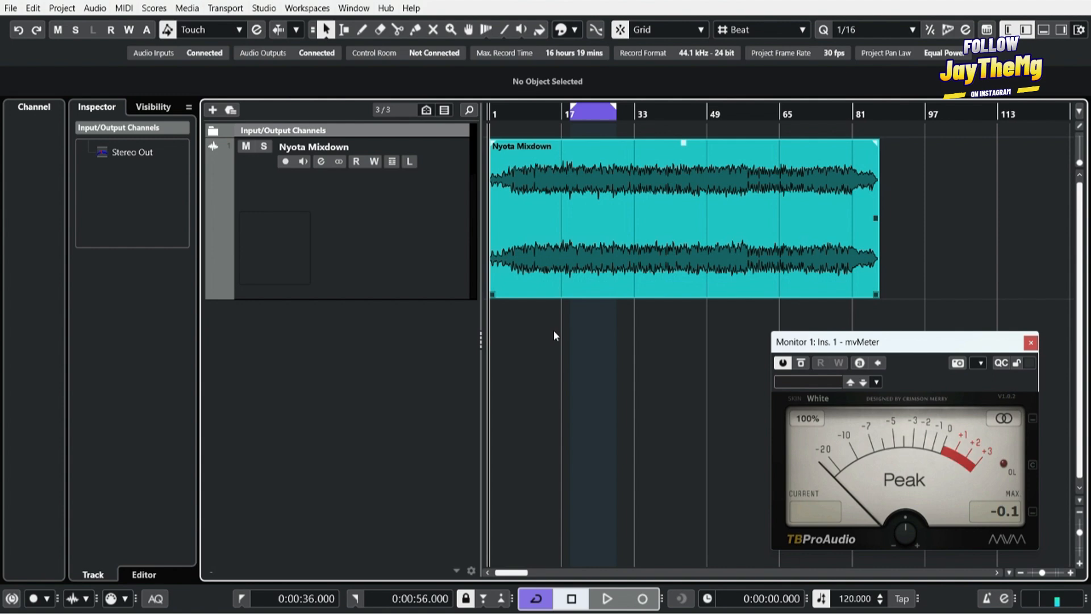
pyautogui.moveTo(582, 181)
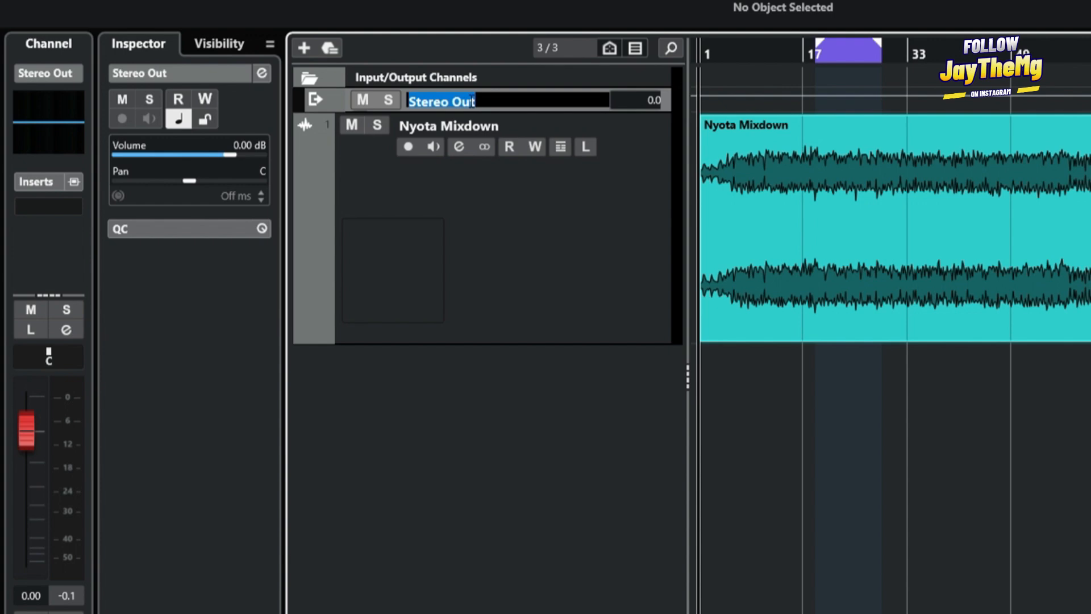
pyautogui.write('Master')
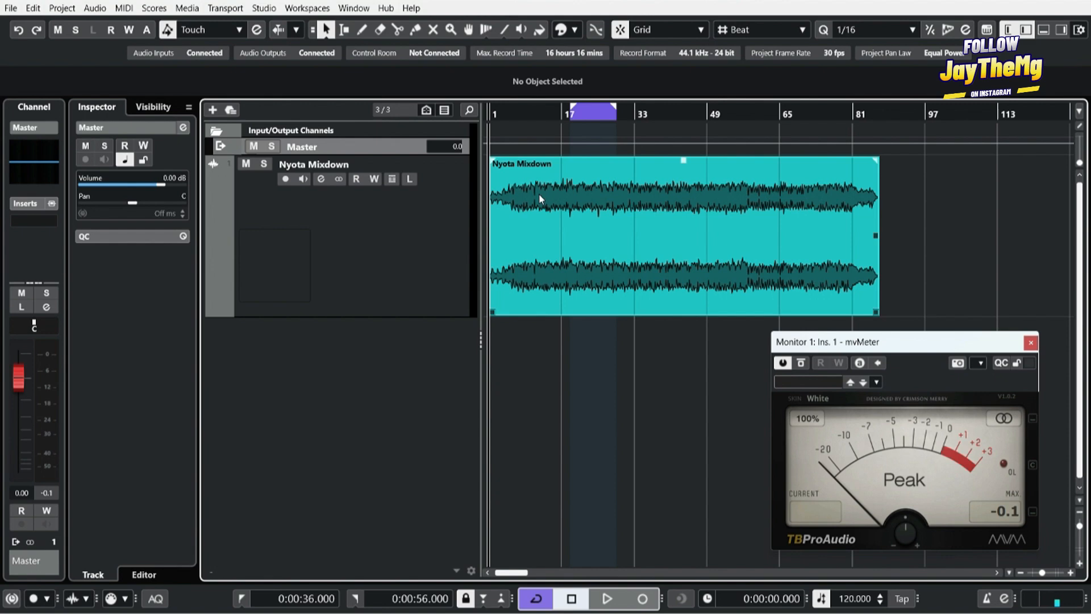
# - Audition the Nyota Mixdown through Master, stopping once the mvMeter peaks at -0.1
pyautogui.click(606, 598)
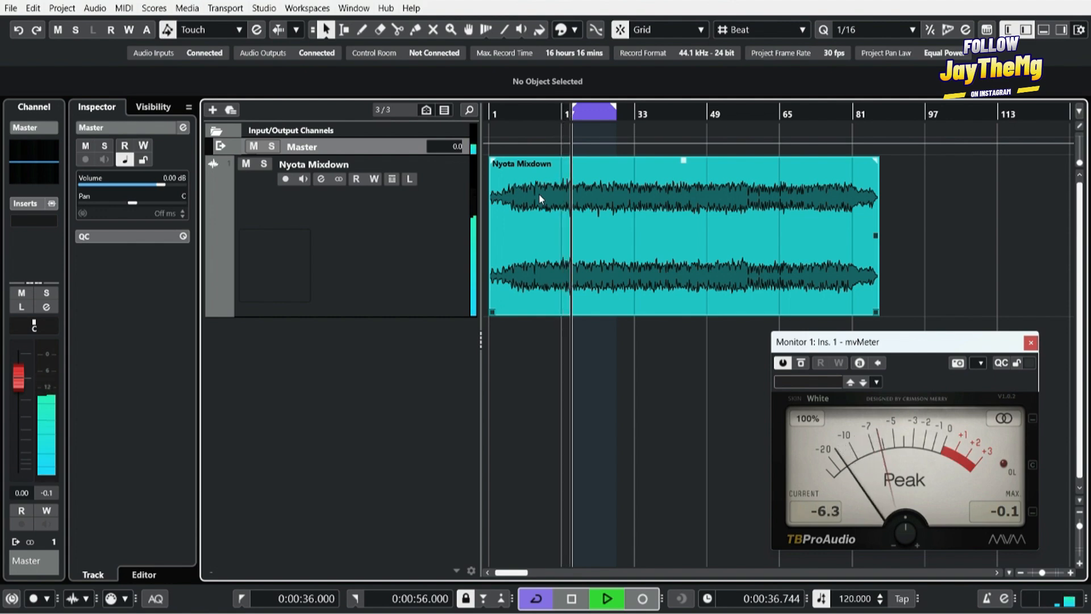
pyautogui.click(570, 598)
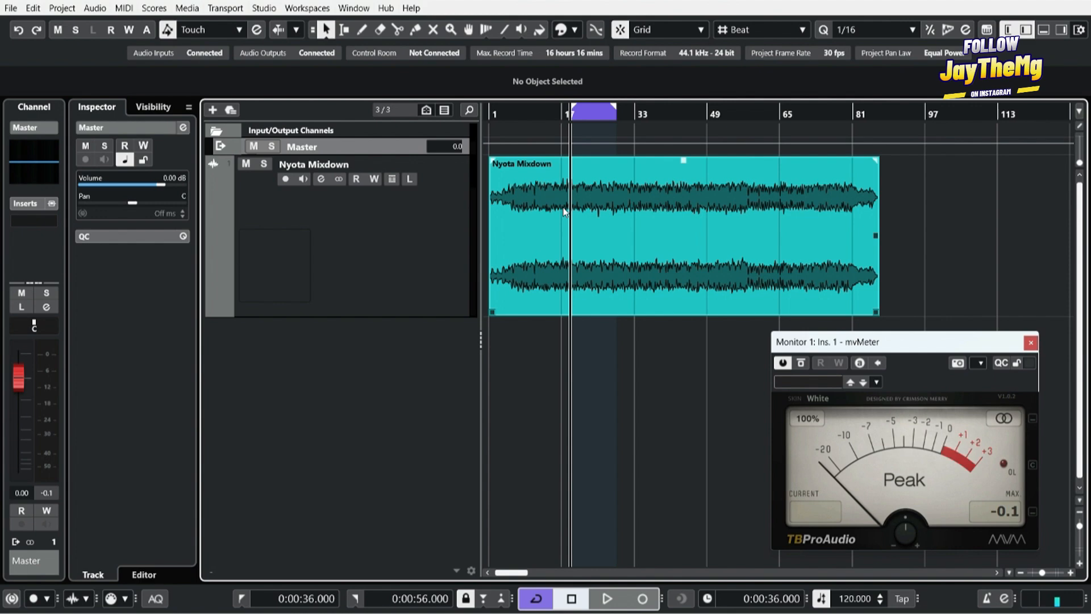
pyautogui.moveTo(574, 181)
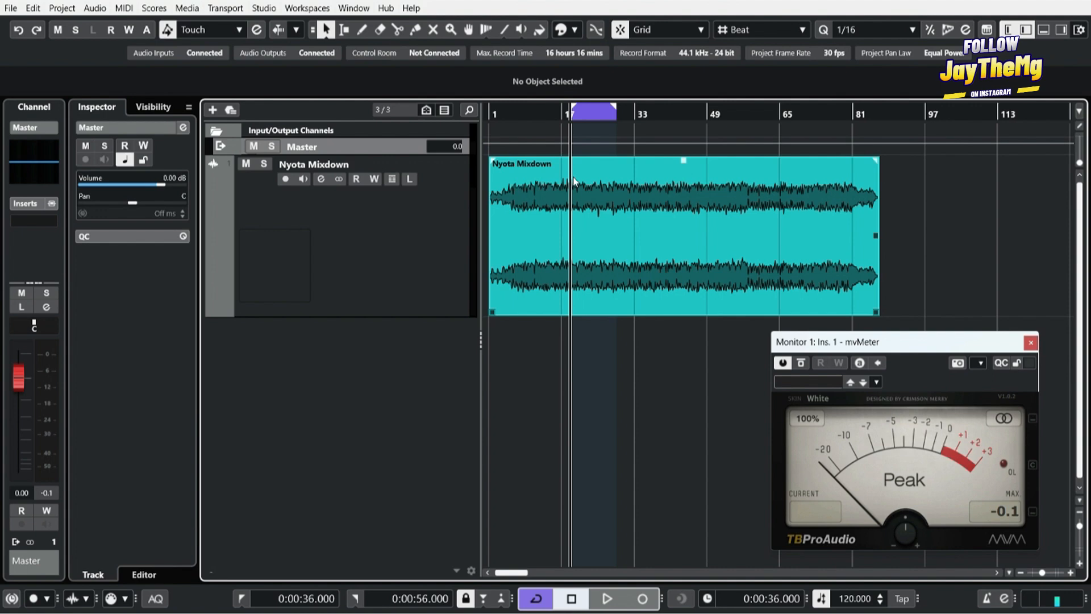
pyautogui.moveTo(598, 299)
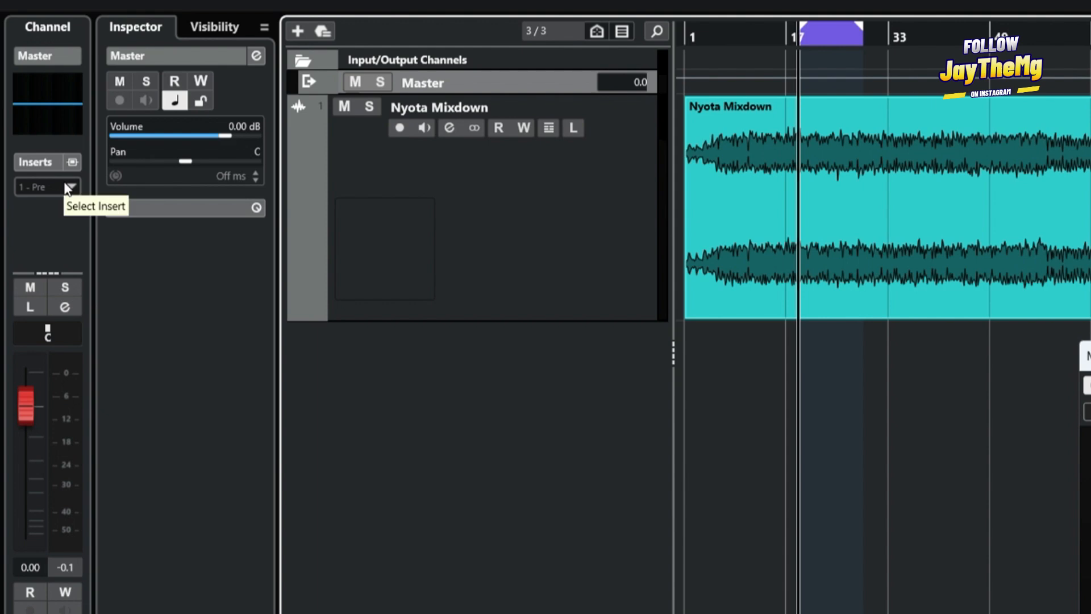
# - Insert Master Match X in slot 1, pick POP as reference genre, and start analysis
pyautogui.click(68, 186)
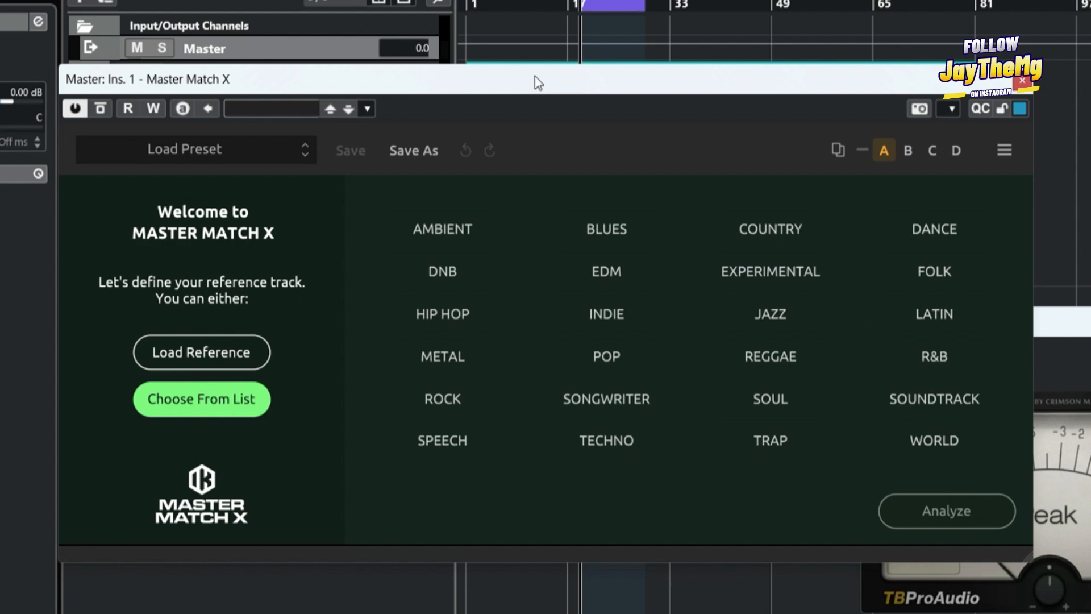
pyautogui.moveTo(449, 301)
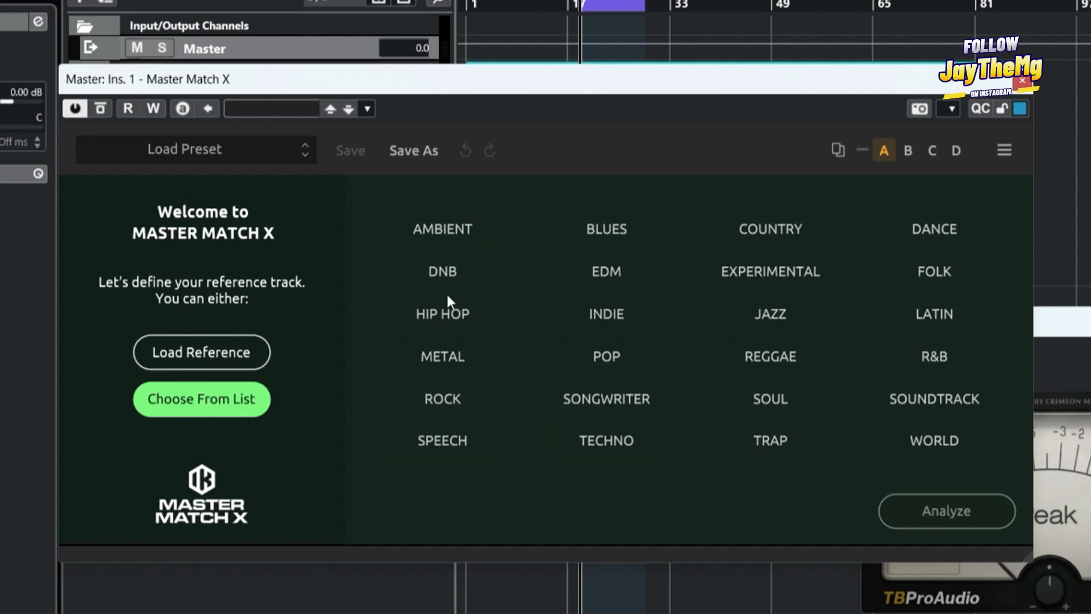
pyautogui.moveTo(461, 357)
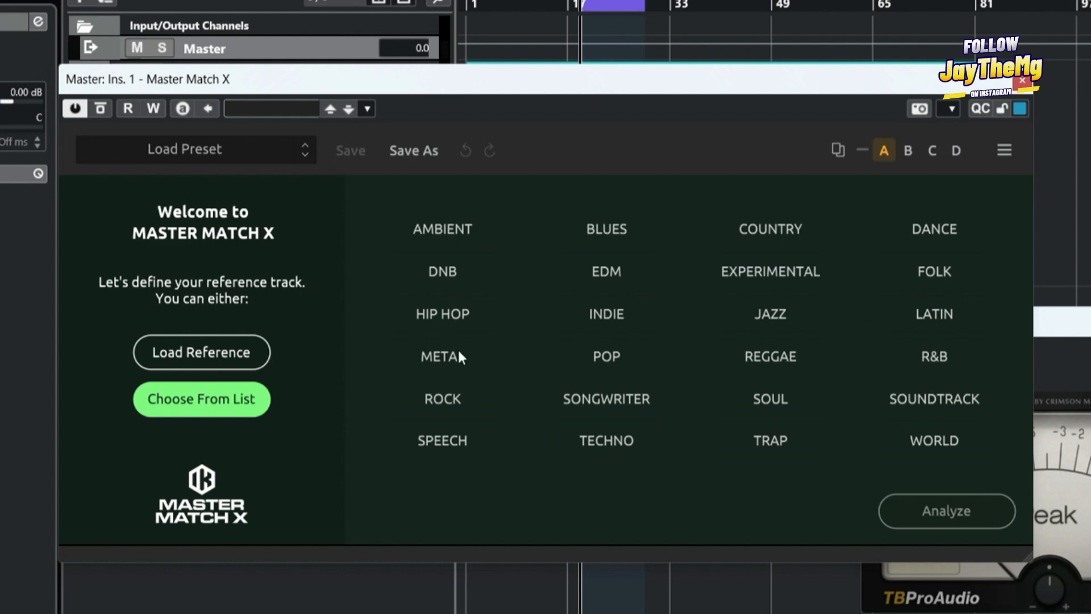
pyautogui.moveTo(666, 391)
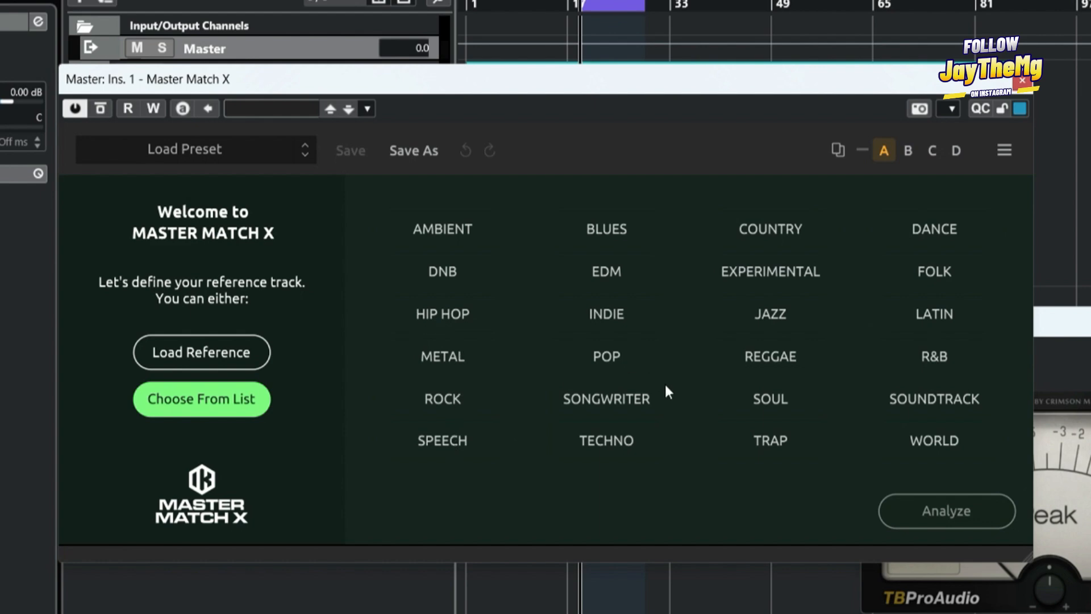
pyautogui.moveTo(679, 210)
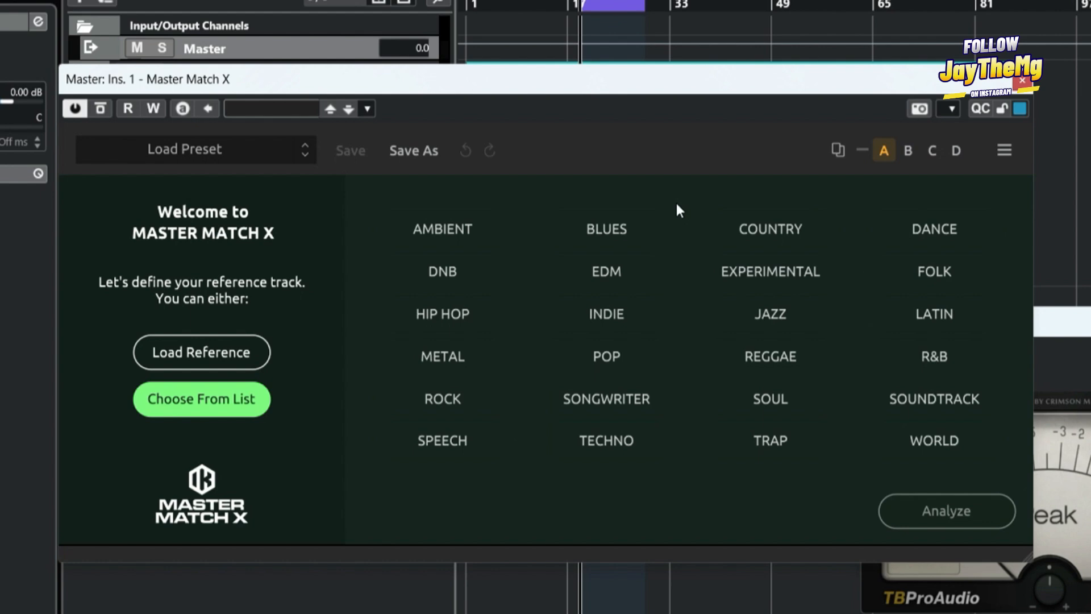
pyautogui.moveTo(698, 299)
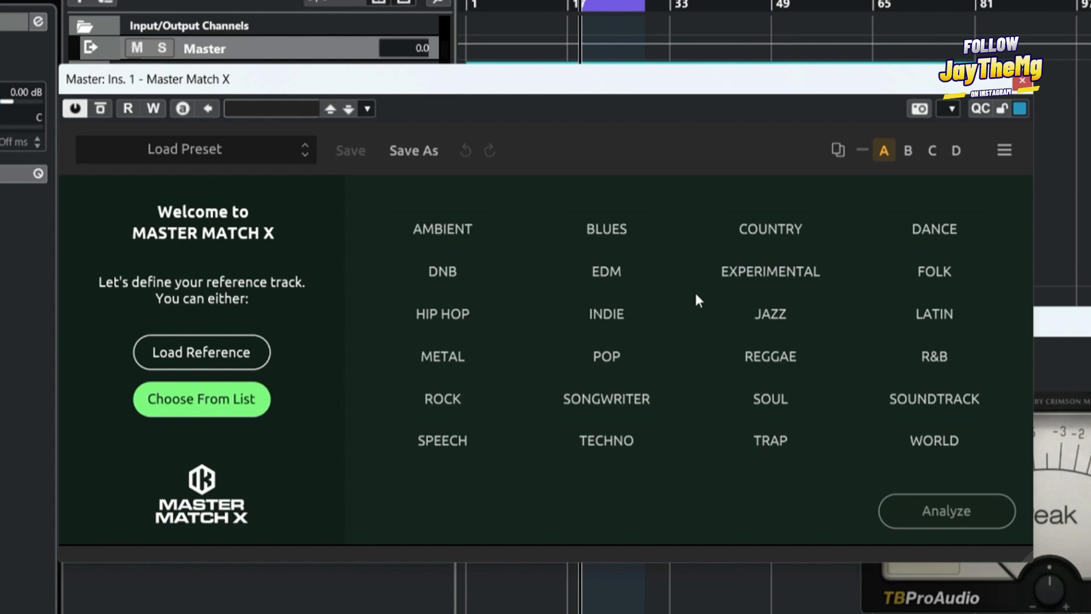
pyautogui.click(606, 356)
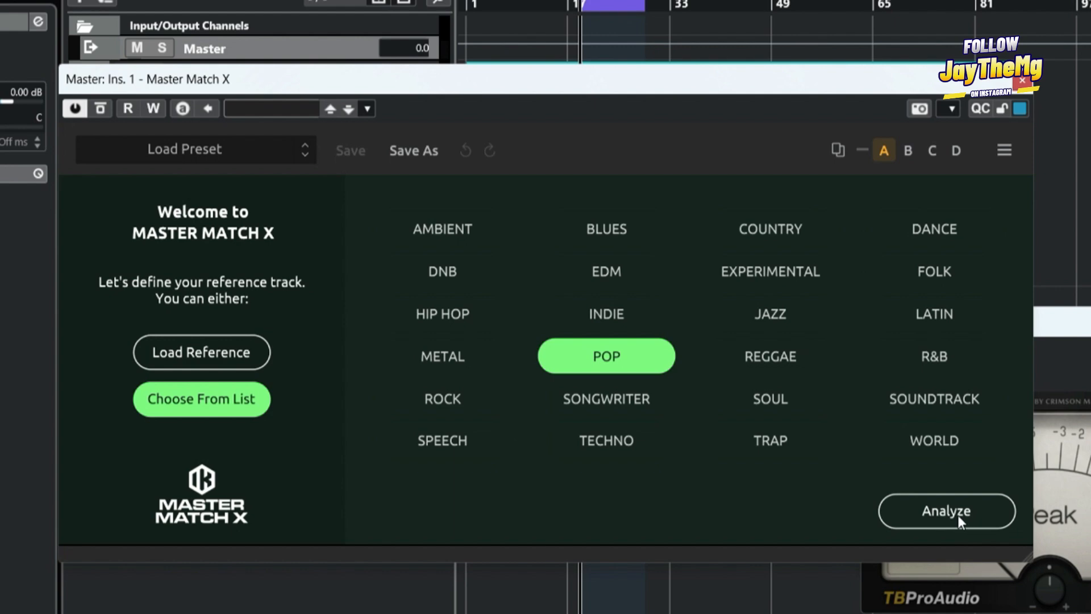
pyautogui.click(946, 510)
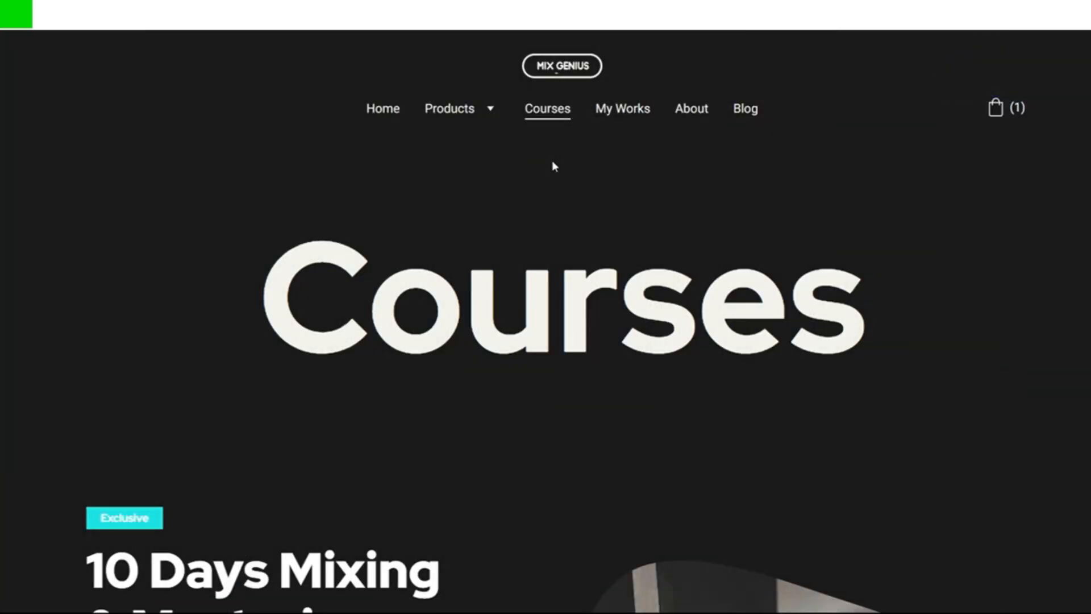
# - Scroll the Mix Genius pages down to the $60 10 Days Mixing & Mastering Course
pyautogui.scroll(-3)
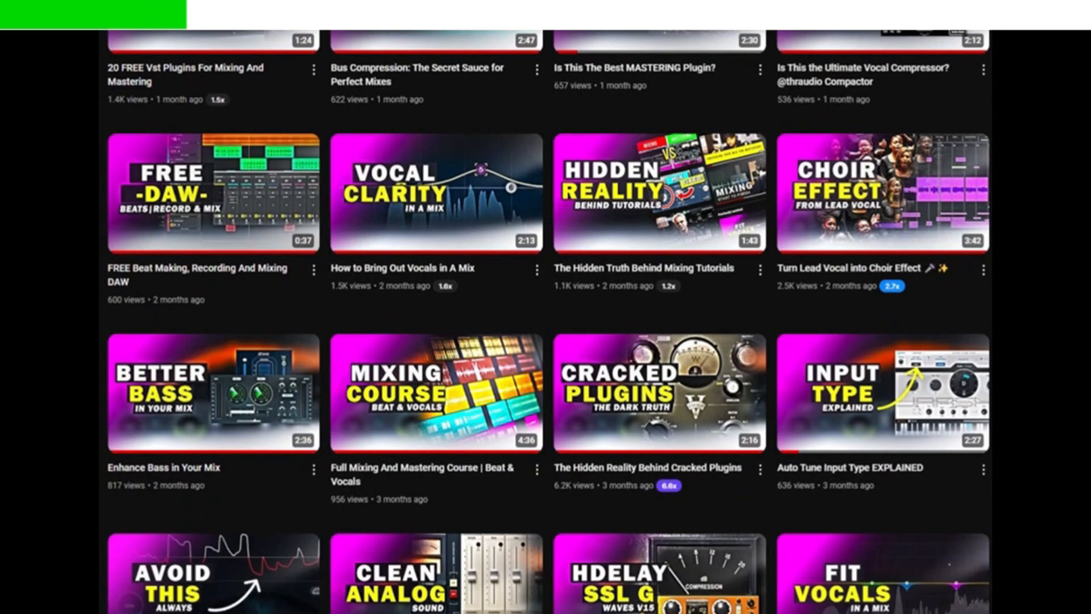
pyautogui.scroll(-3)
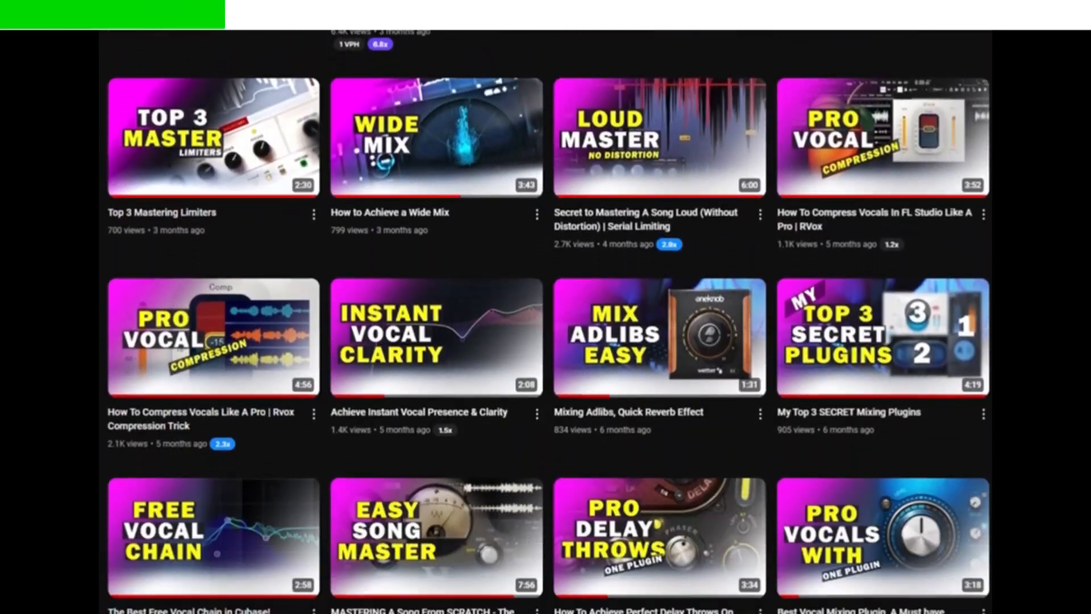
pyautogui.scroll(-3)
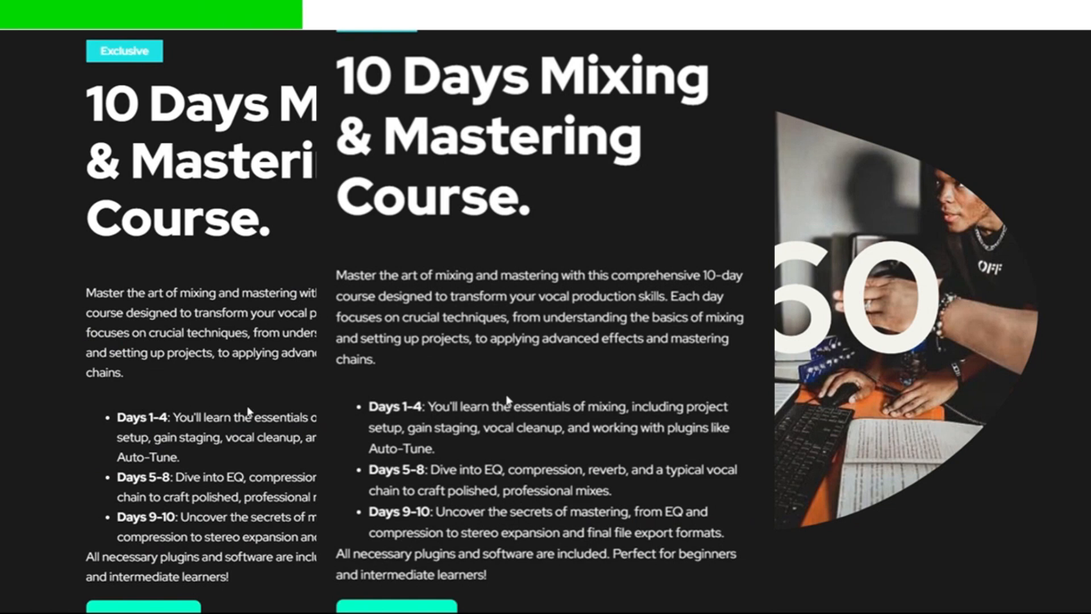
pyautogui.scroll(-3)
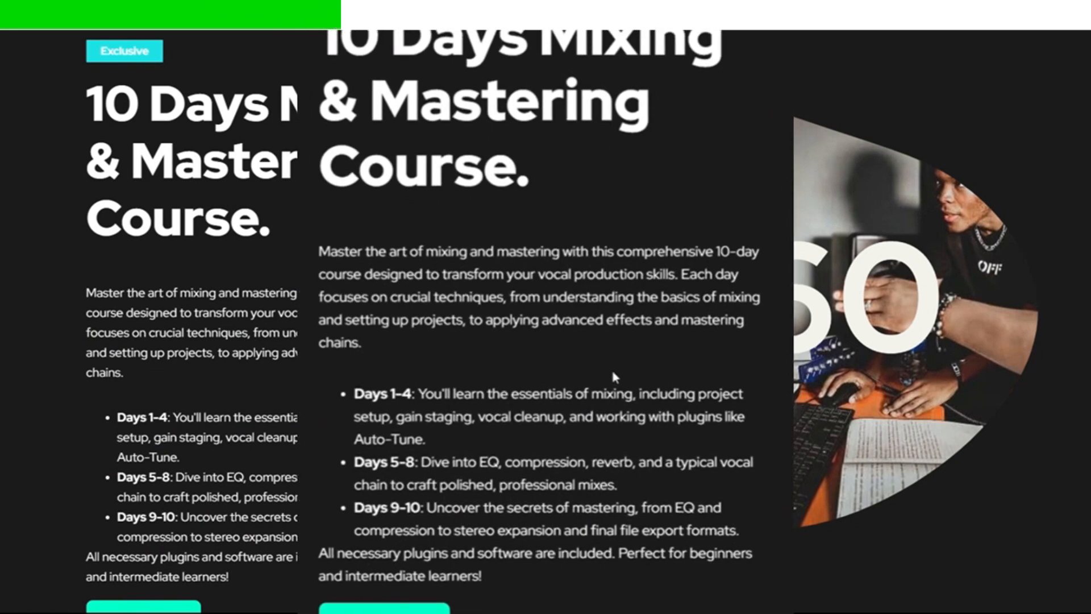
pyautogui.scroll(-3)
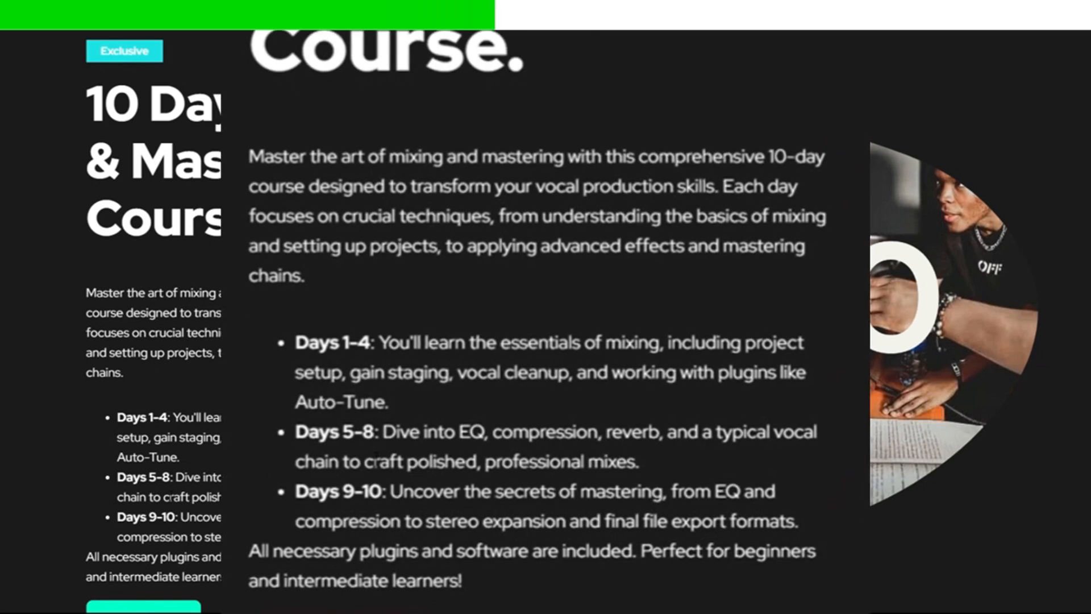
pyautogui.scroll(-3)
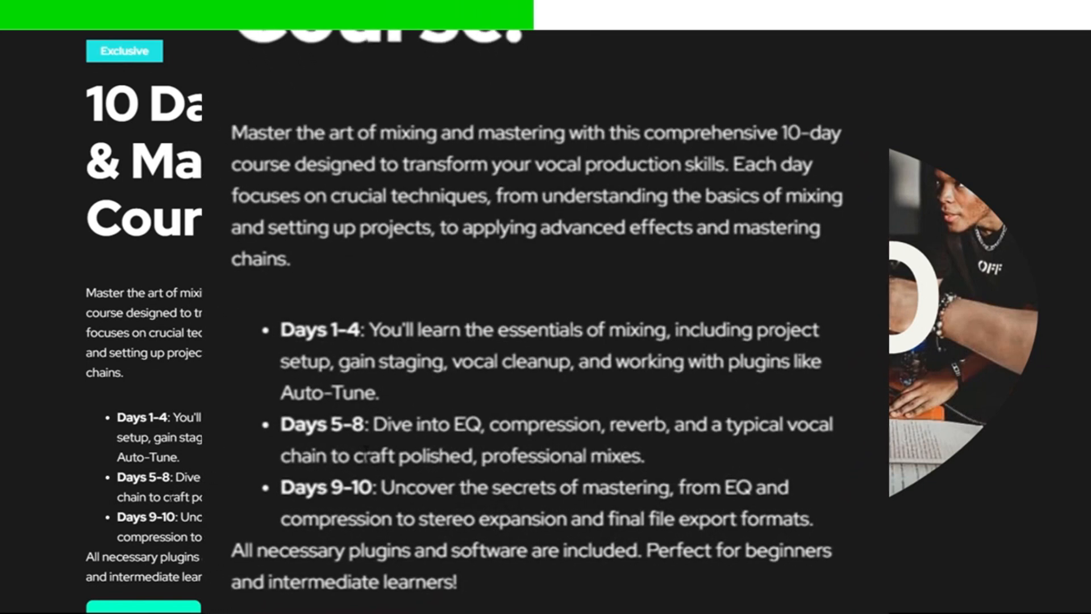
pyautogui.scroll(-3)
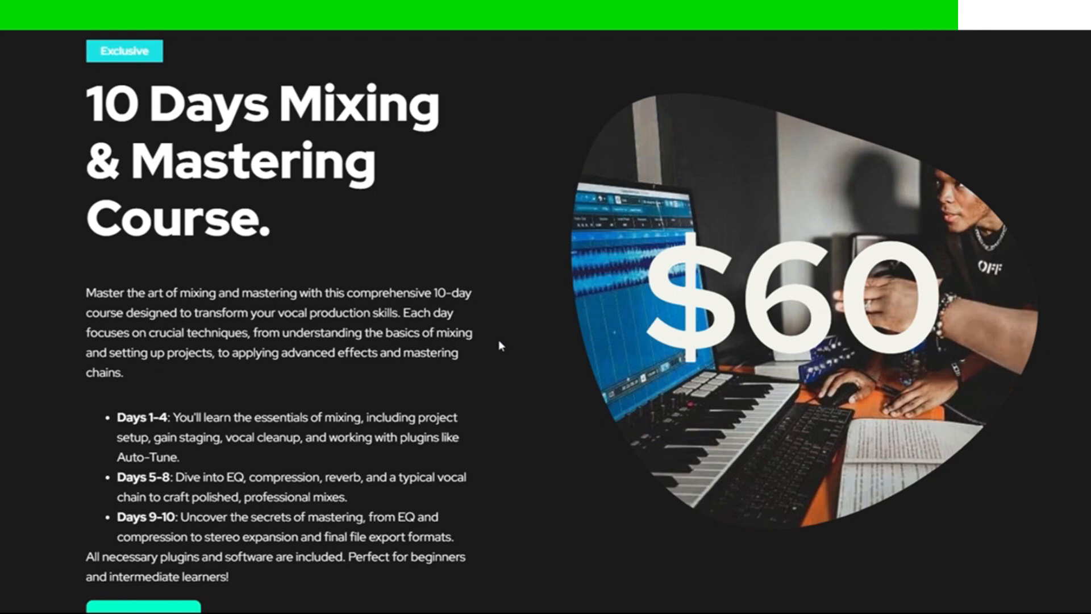
pyautogui.scroll(-3)
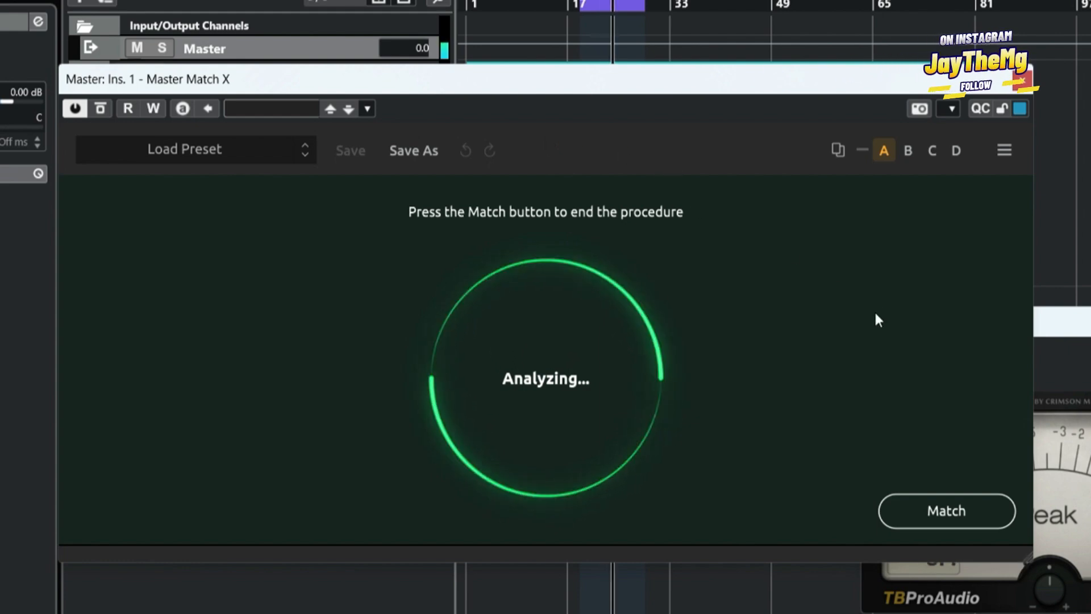
pyautogui.moveTo(893, 418)
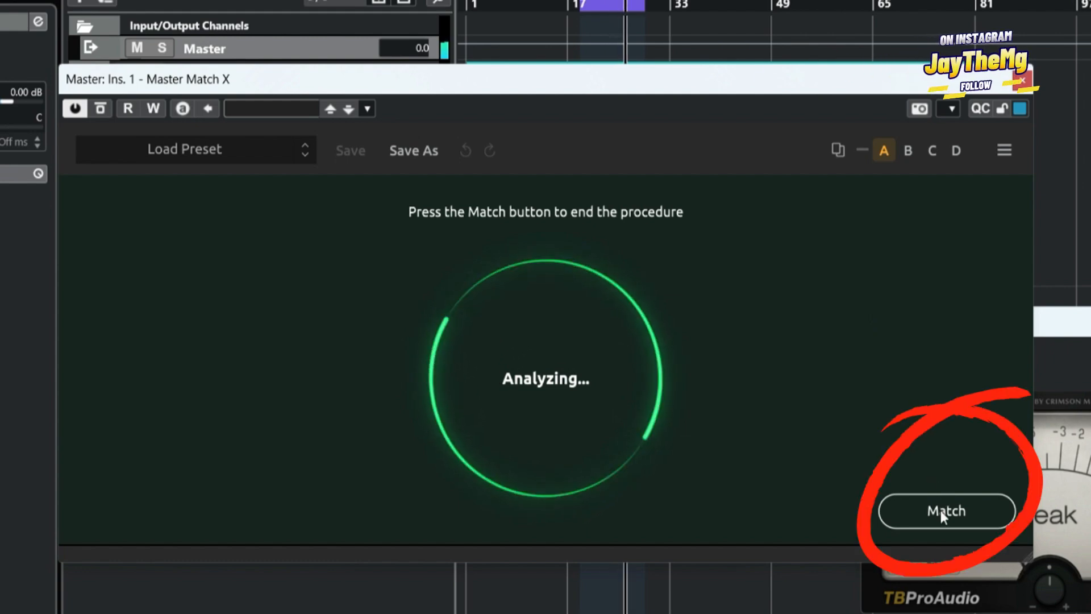
# - End the Pop analysis so Master Match X applies its matched EQ curve
pyautogui.click(946, 511)
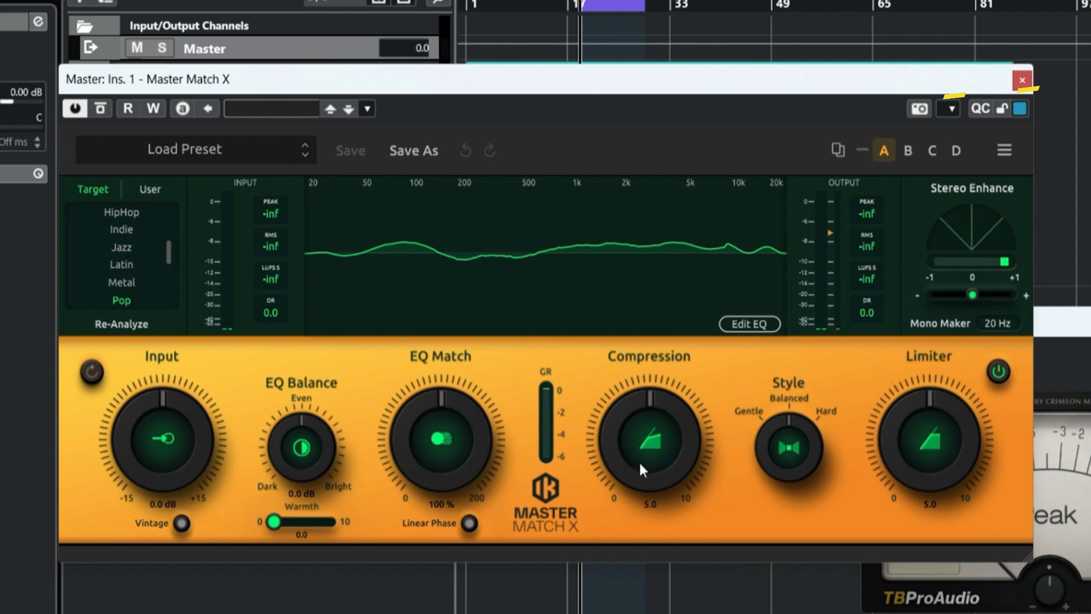
pyautogui.moveTo(449, 442)
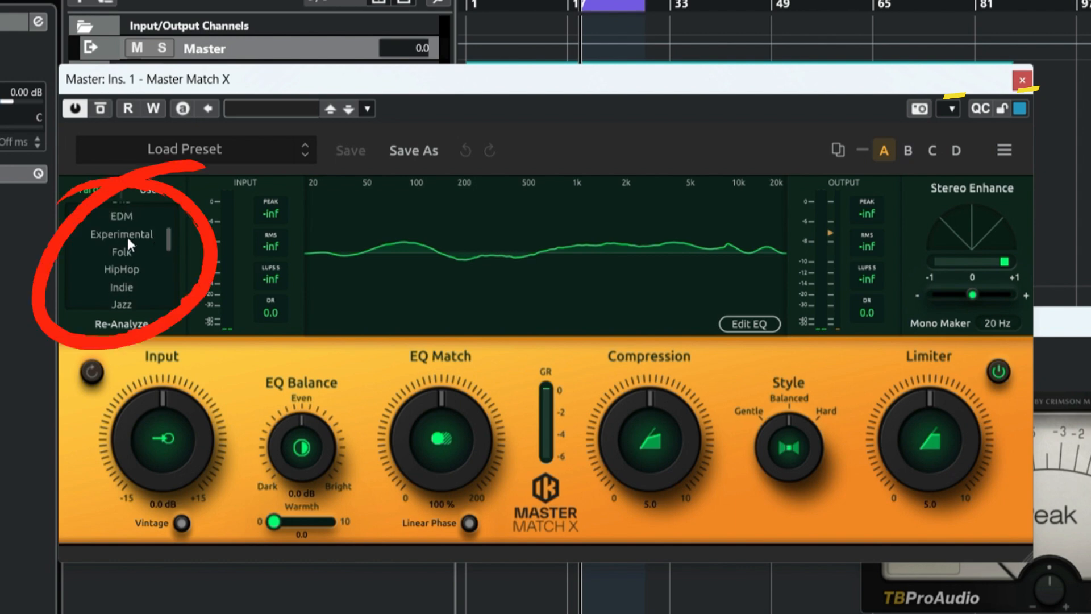
pyautogui.moveTo(134, 279)
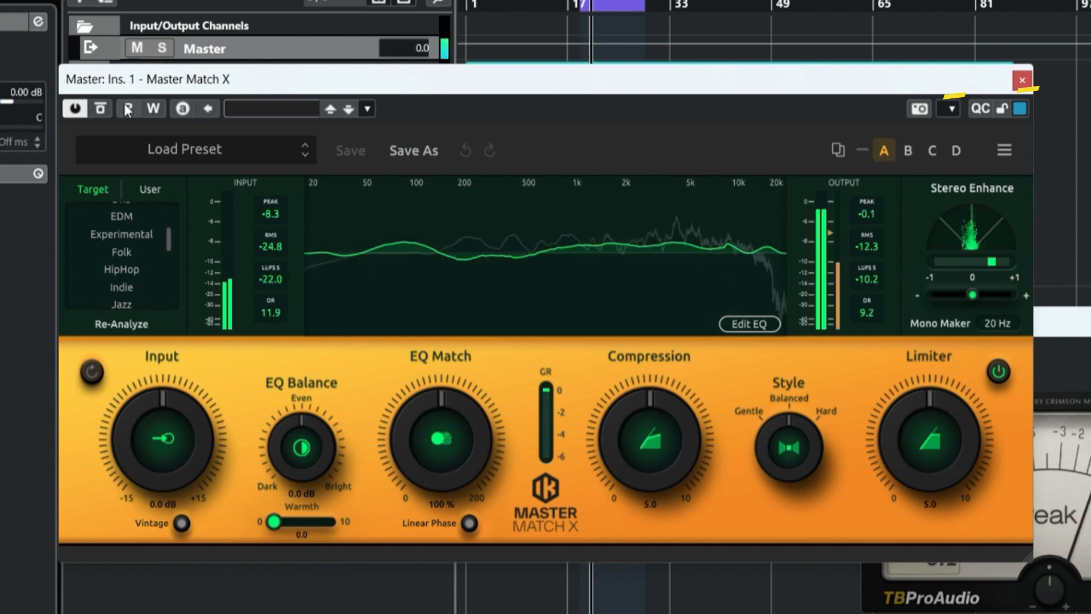
pyautogui.moveTo(100, 109)
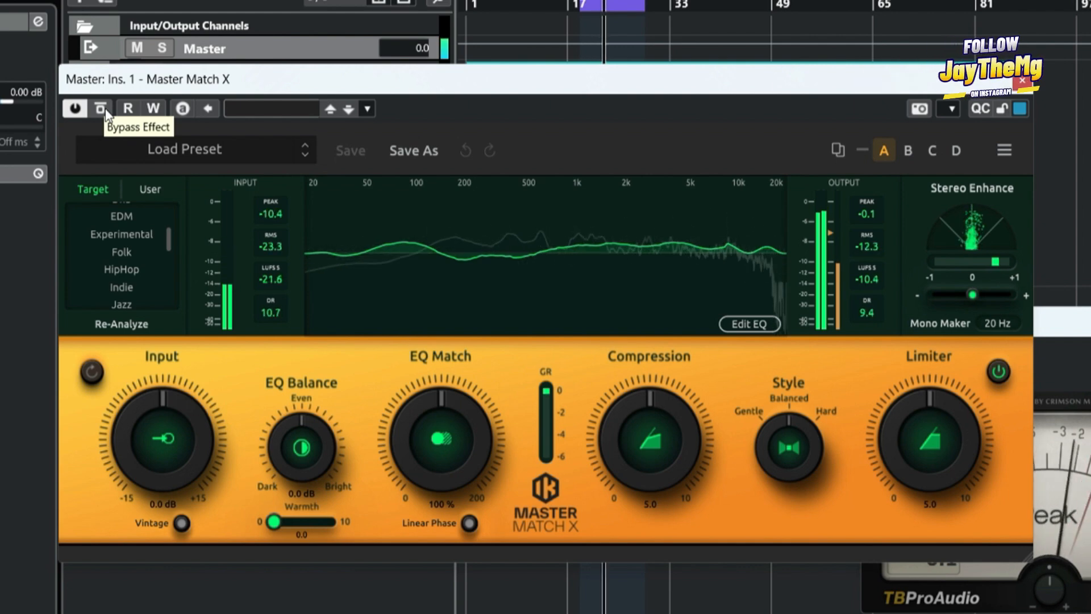
pyautogui.click(102, 109)
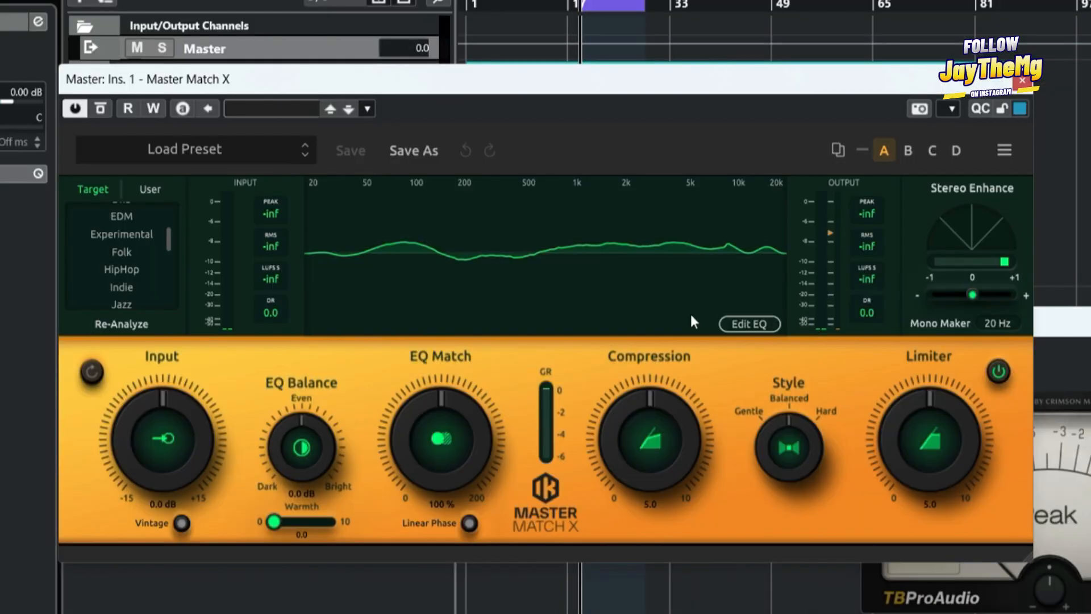
pyautogui.moveTo(261, 267)
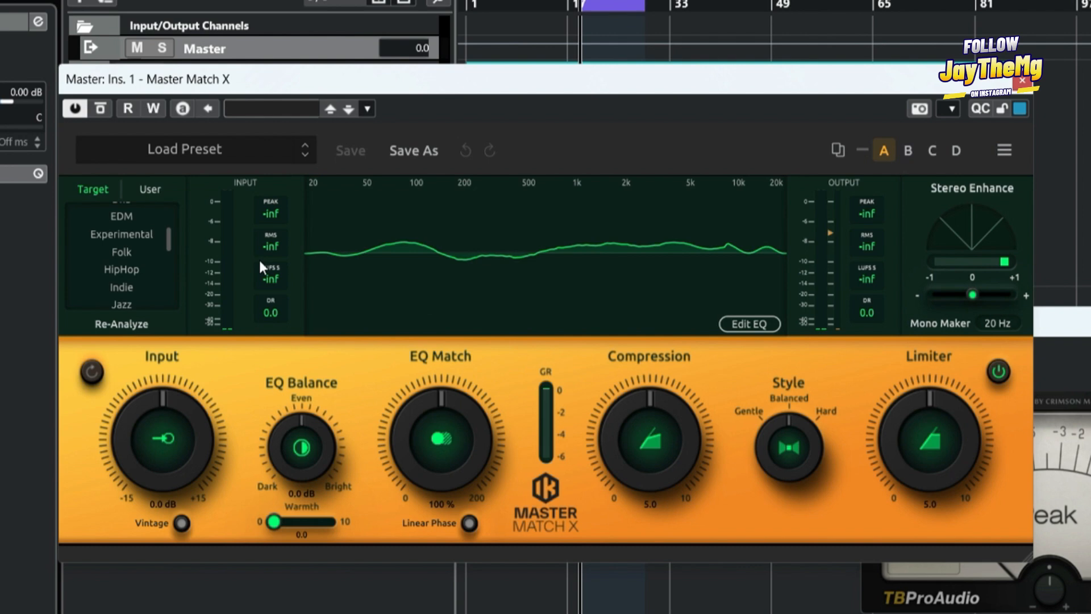
pyautogui.moveTo(444, 409)
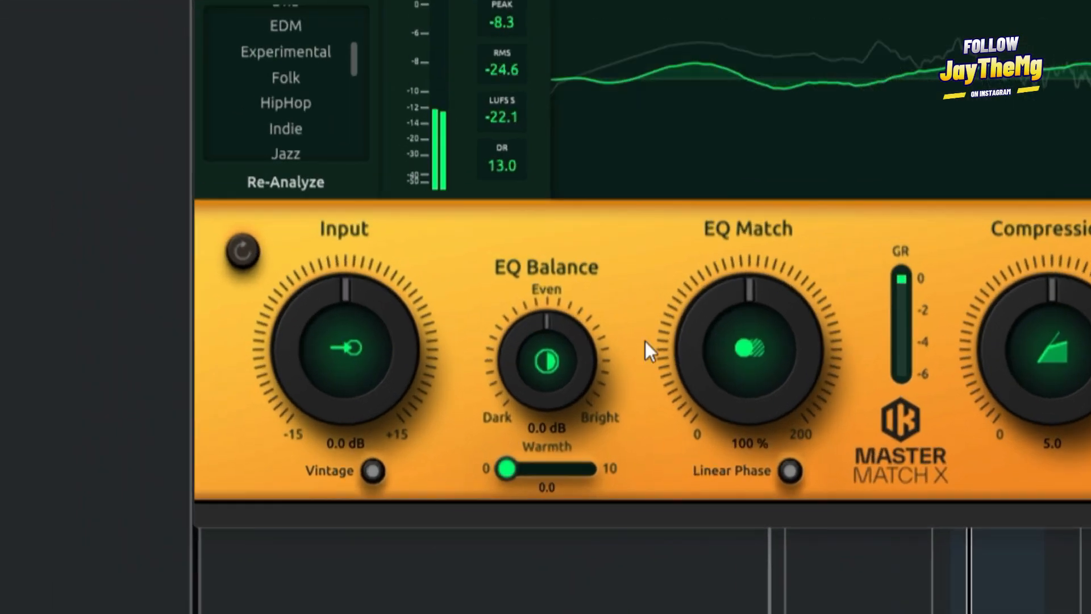
# - Set Master Match X Input to 2.7 dB, EQ Balance 0.4 dB, EQ Match 113%, and adjust Compression
pyautogui.moveTo(344, 347); pyautogui.dragTo(320, 320)
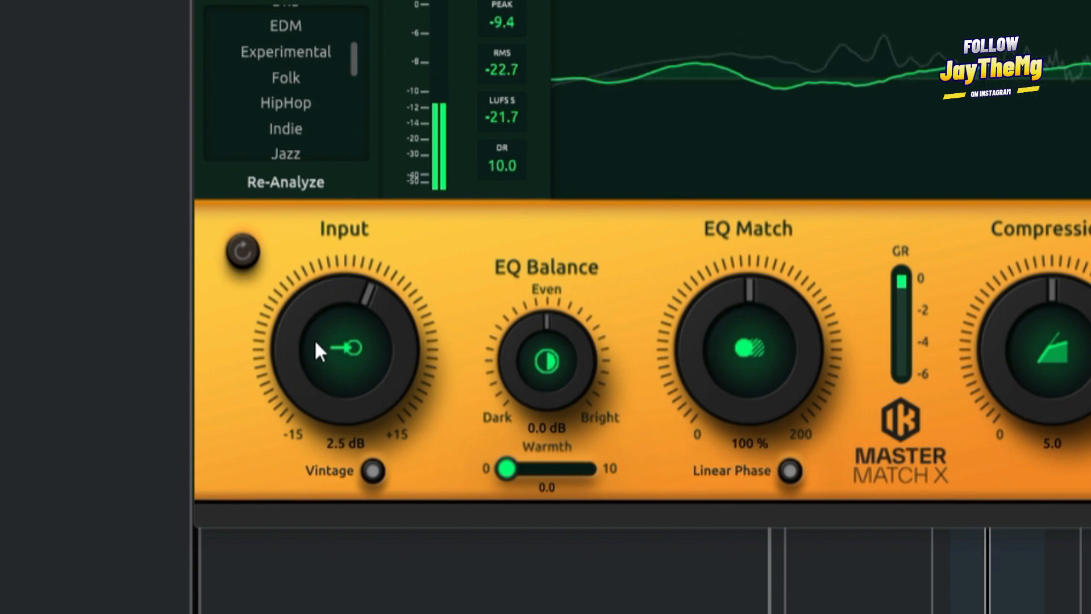
pyautogui.moveTo(343, 348); pyautogui.dragTo(327, 359)
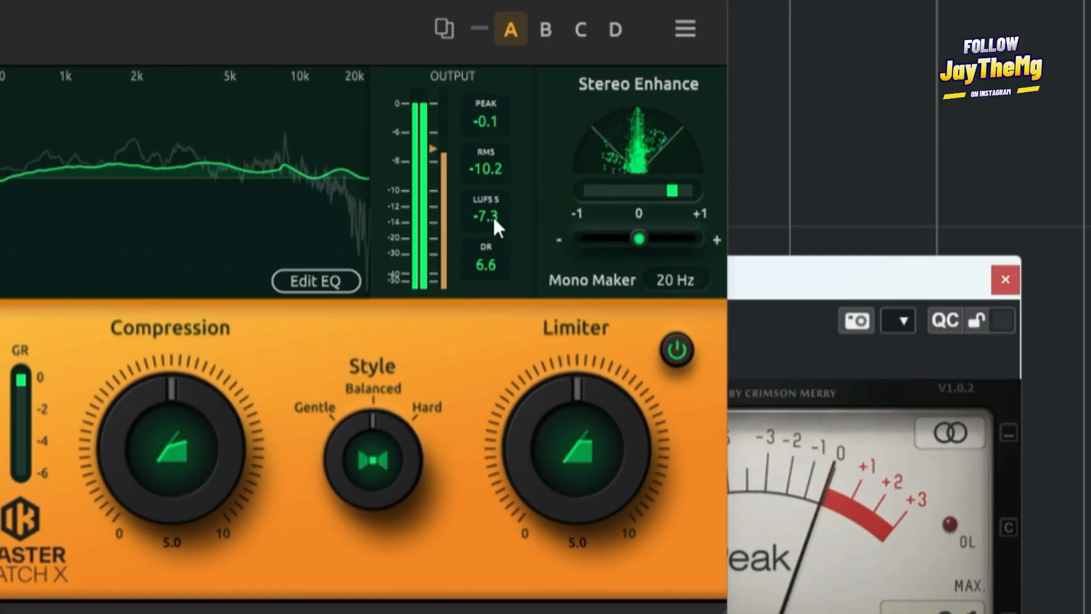
pyautogui.moveTo(365, 313)
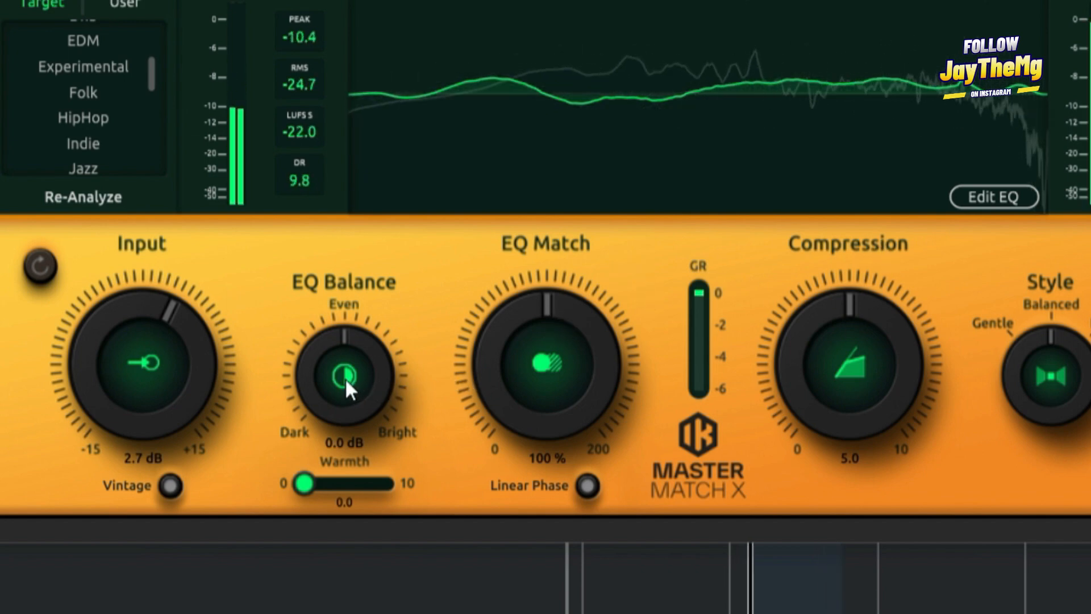
pyautogui.moveTo(347, 389); pyautogui.dragTo(348, 347)
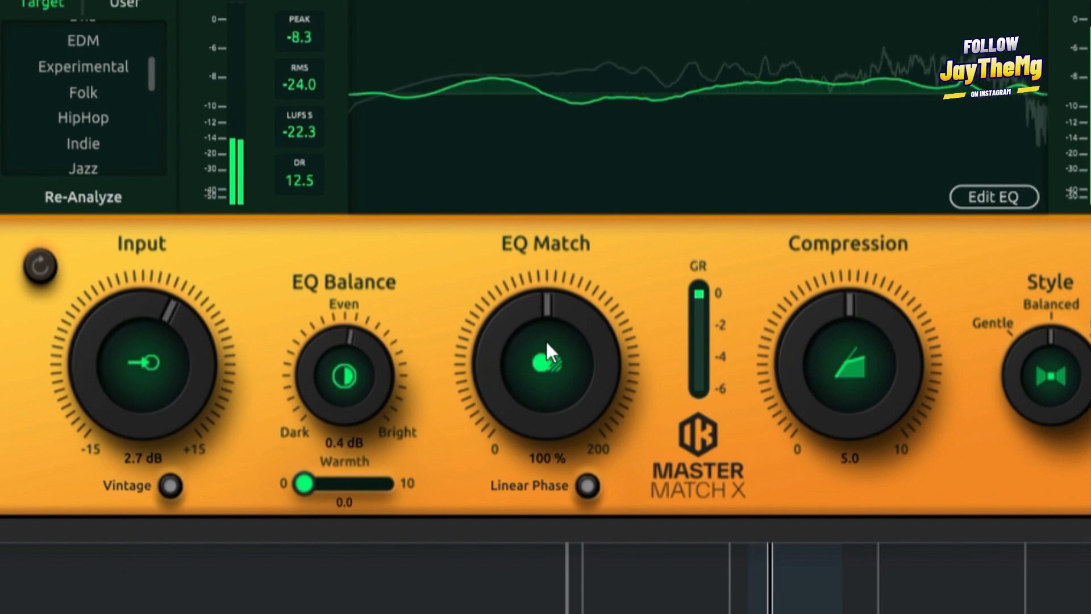
pyautogui.moveTo(547, 351); pyautogui.dragTo(546, 341)
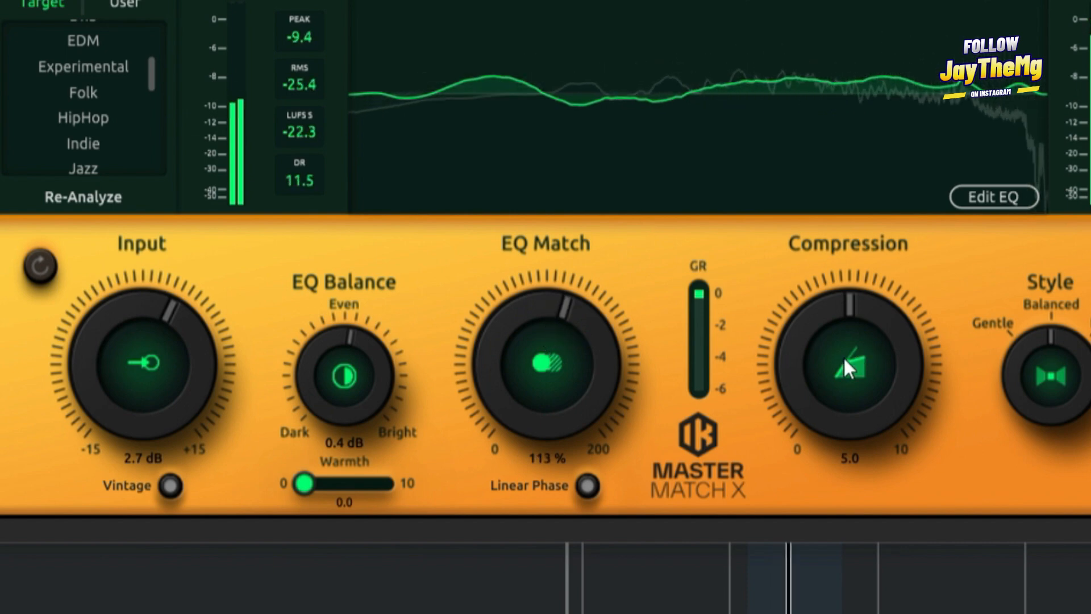
pyautogui.moveTo(850, 365); pyautogui.dragTo(842, 382)
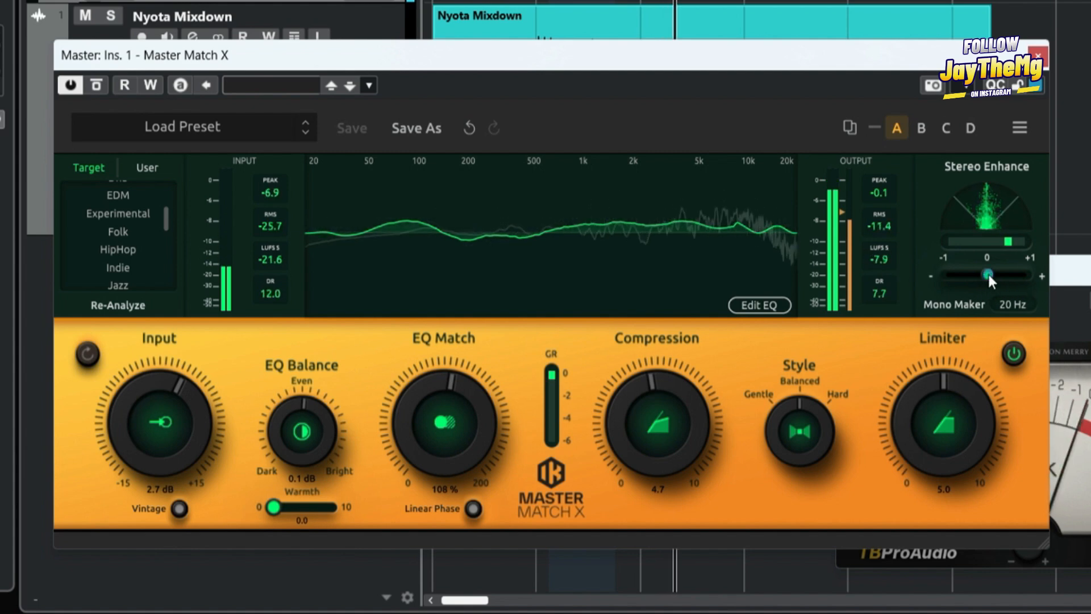
# - Narrow the Stereo Enhance width, then widen it back to its final setting
pyautogui.moveTo(988, 274); pyautogui.dragTo(959, 275)
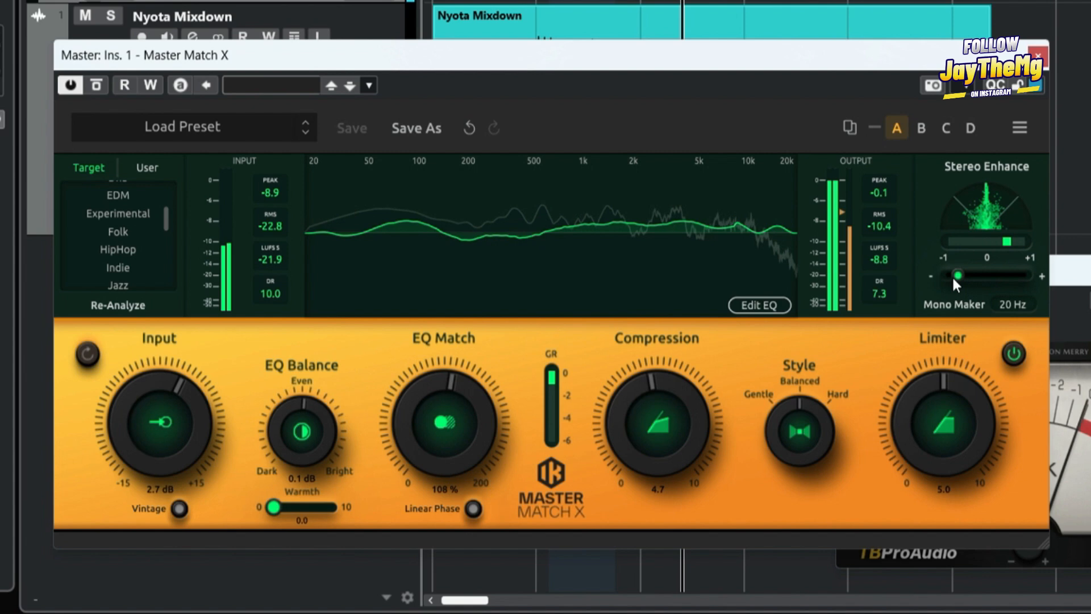
pyautogui.moveTo(957, 276); pyautogui.dragTo(985, 276)
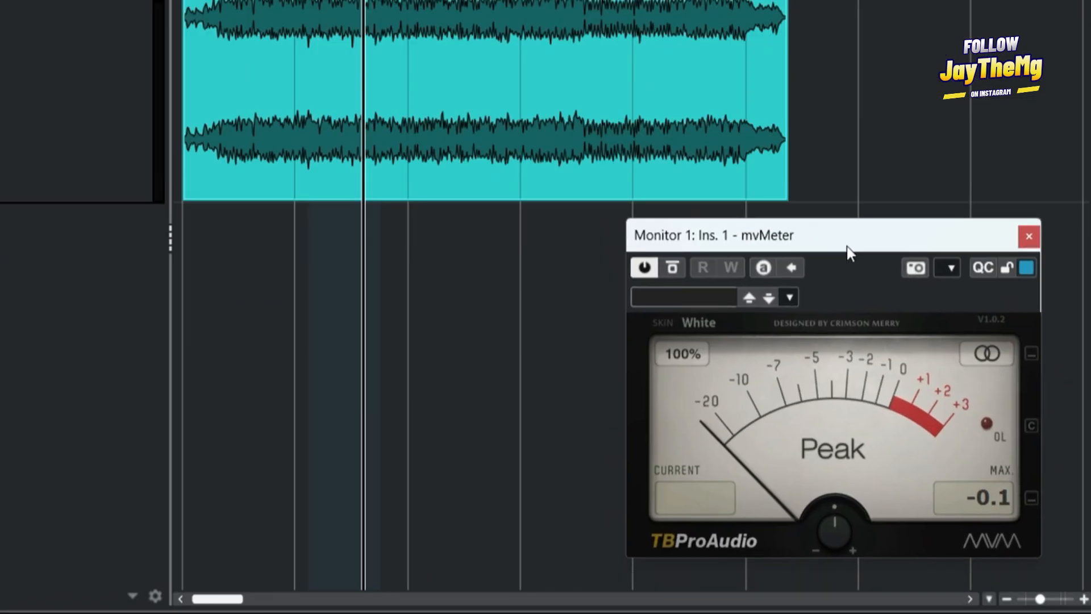
pyautogui.moveTo(853, 471)
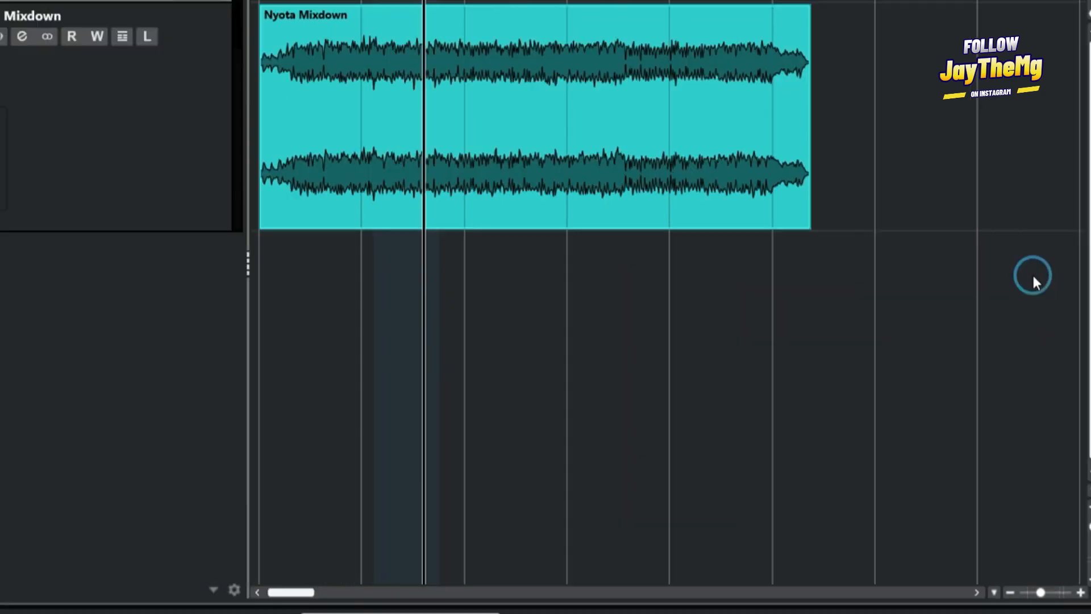
# - Open the Control Room panel from the Studio menu, then close it
pyautogui.click(264, 7)
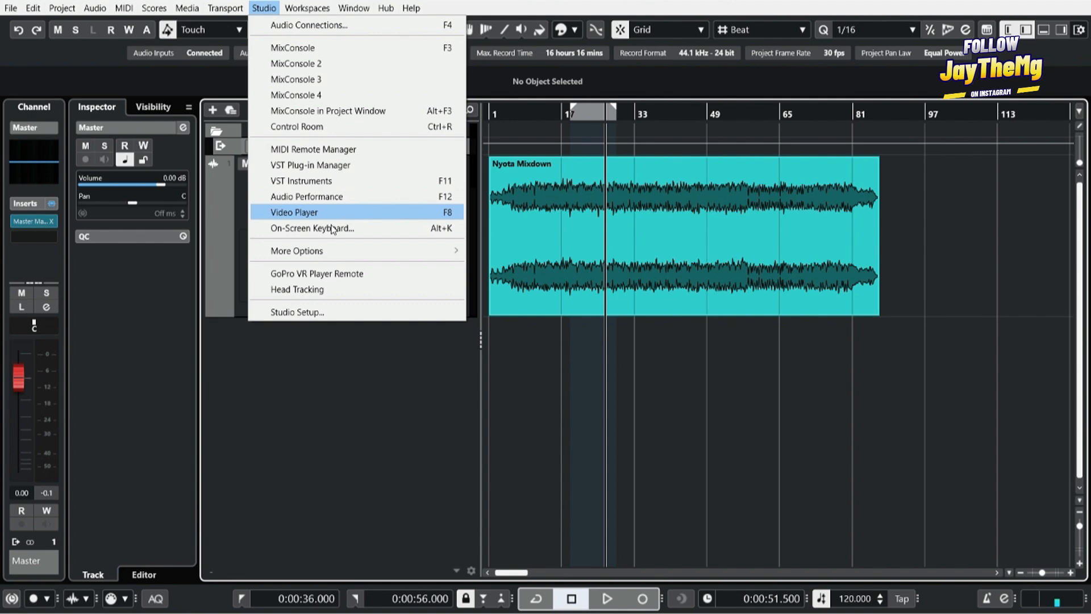
pyautogui.click(296, 126)
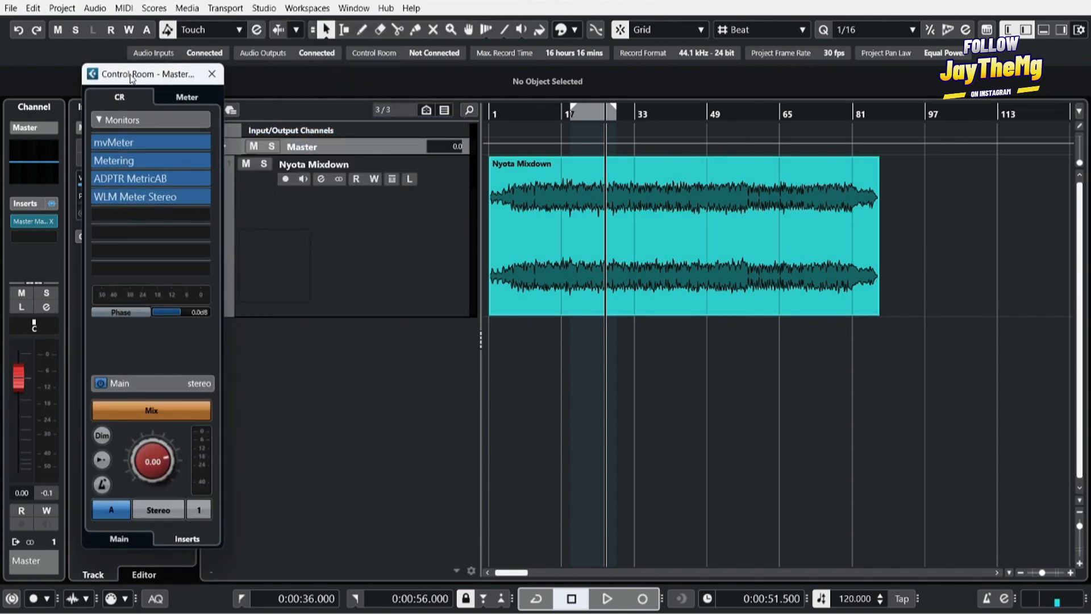
pyautogui.click(212, 74)
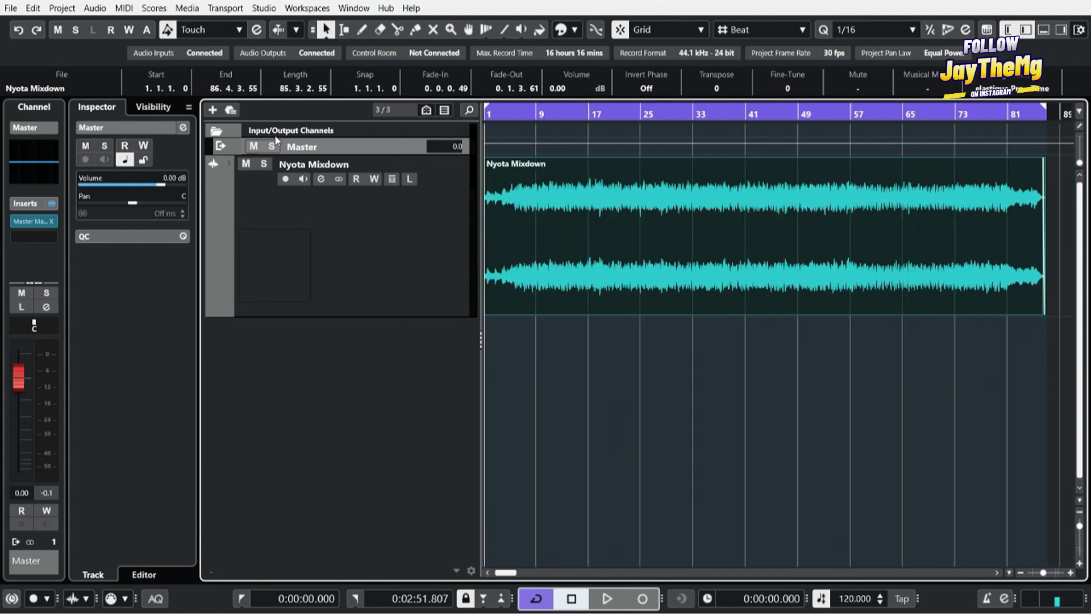
# - Open the Export Audio Mixdown dialog via File > Export > Audio Mixdown
pyautogui.click(10, 7)
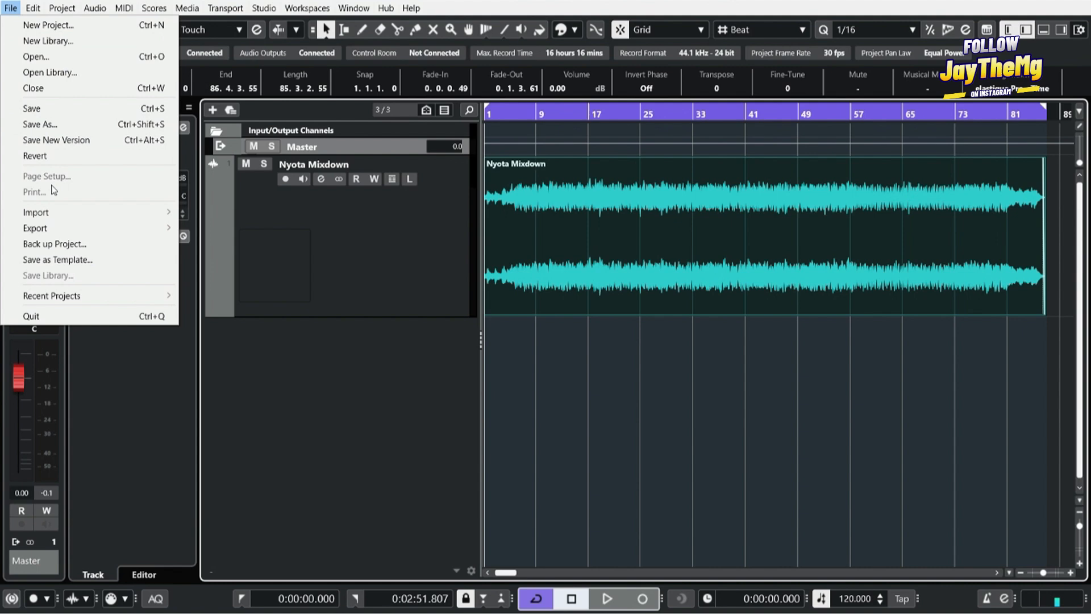
pyautogui.click(35, 228)
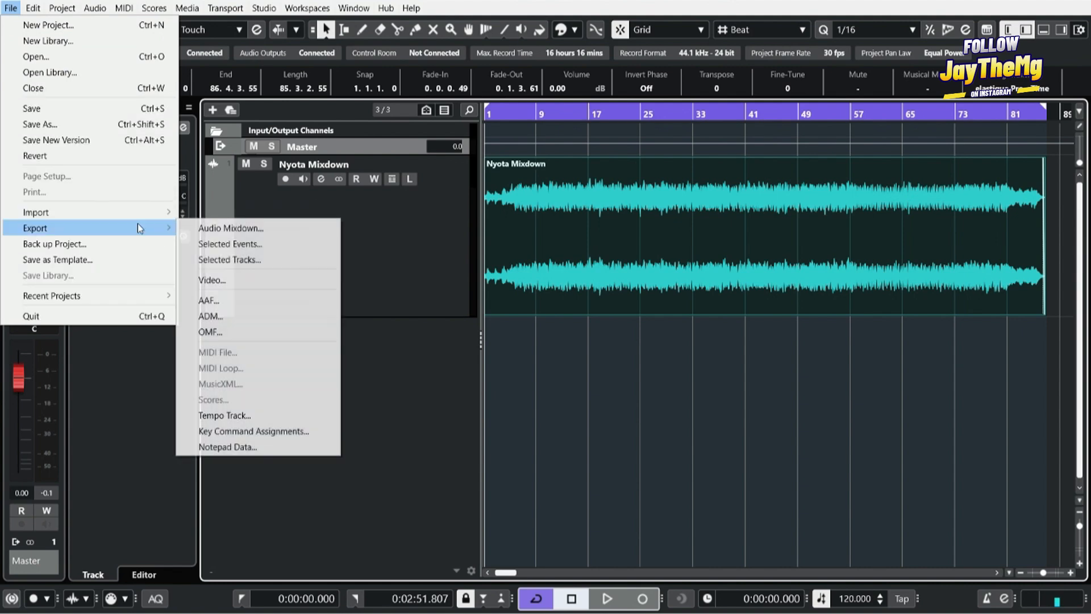
pyautogui.click(230, 227)
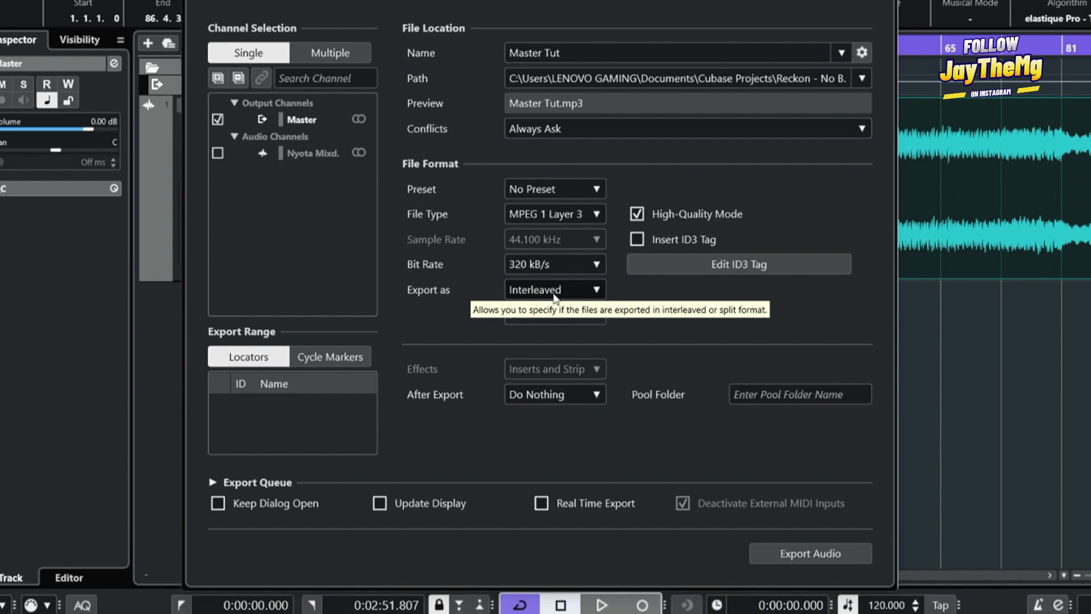
pyautogui.moveTo(509, 297)
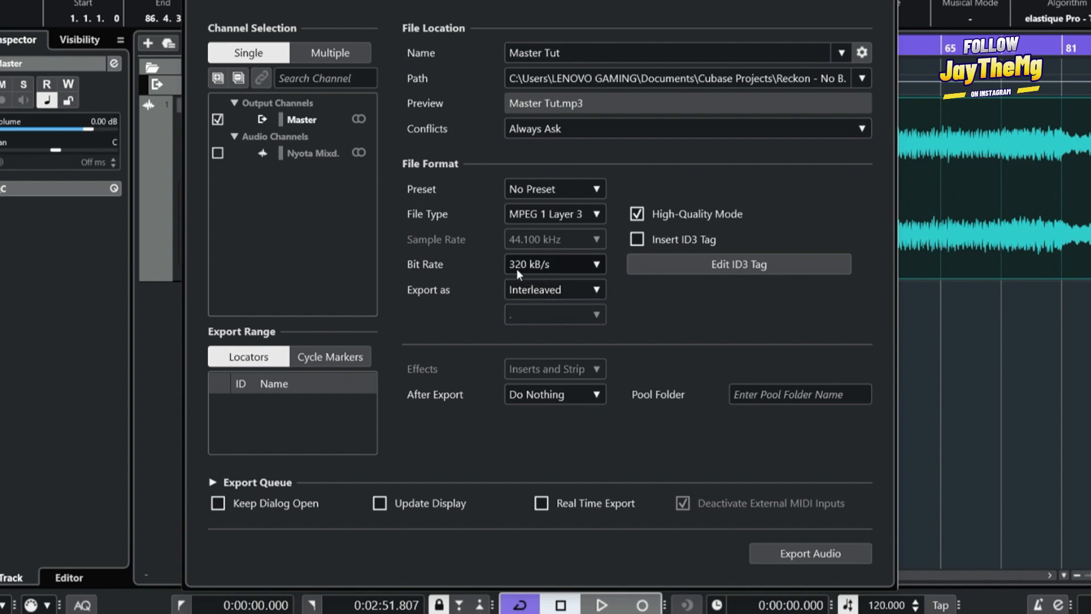
pyautogui.moveTo(564, 271)
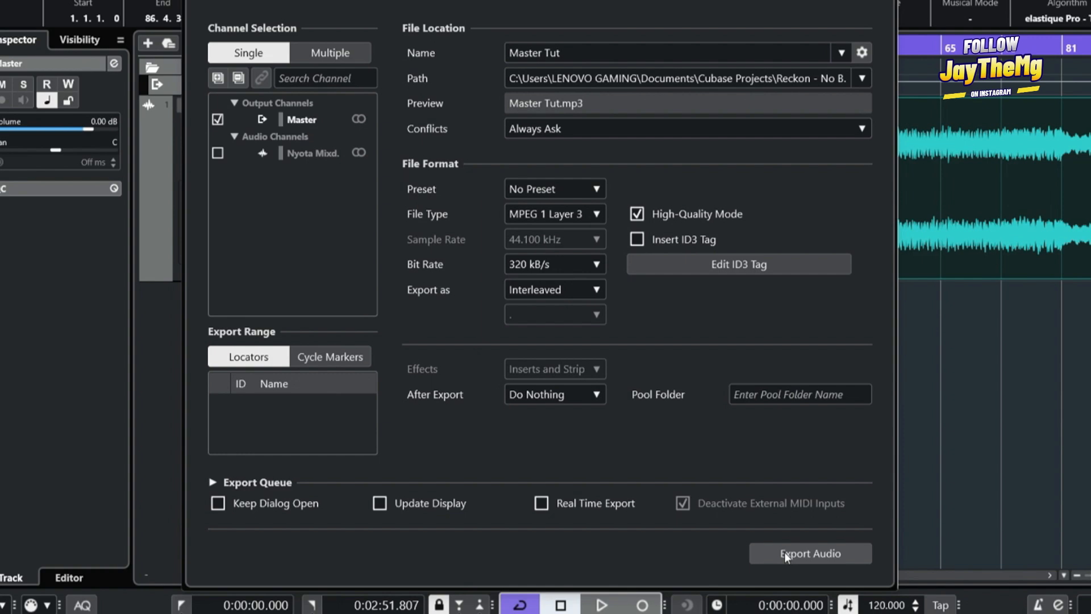
# - Start exporting the Master channel as 'Master Tut', a 320 kB/s interleaved MP3
pyautogui.click(809, 553)
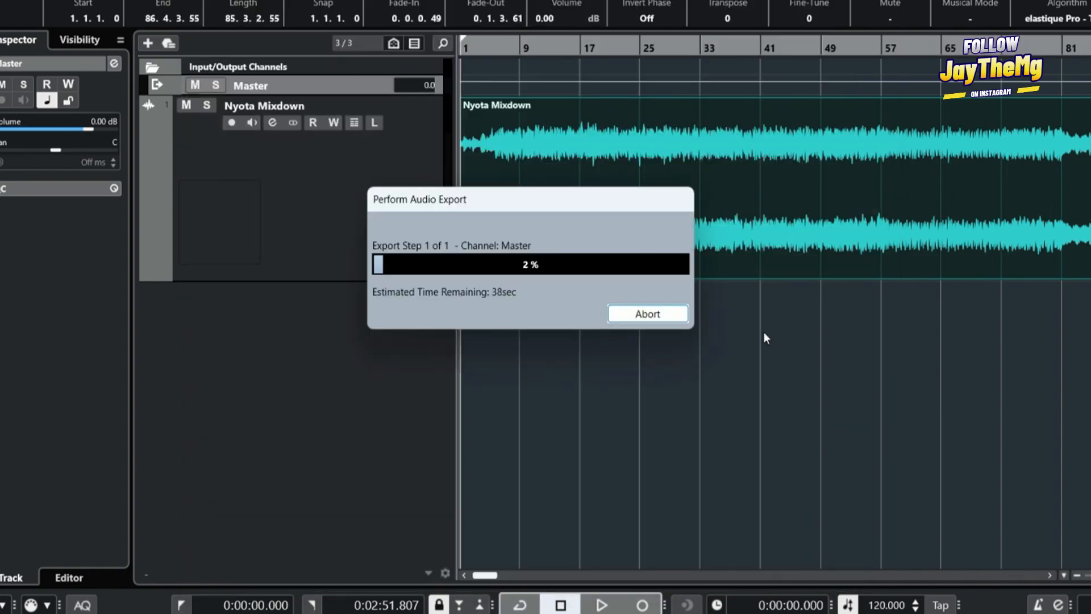